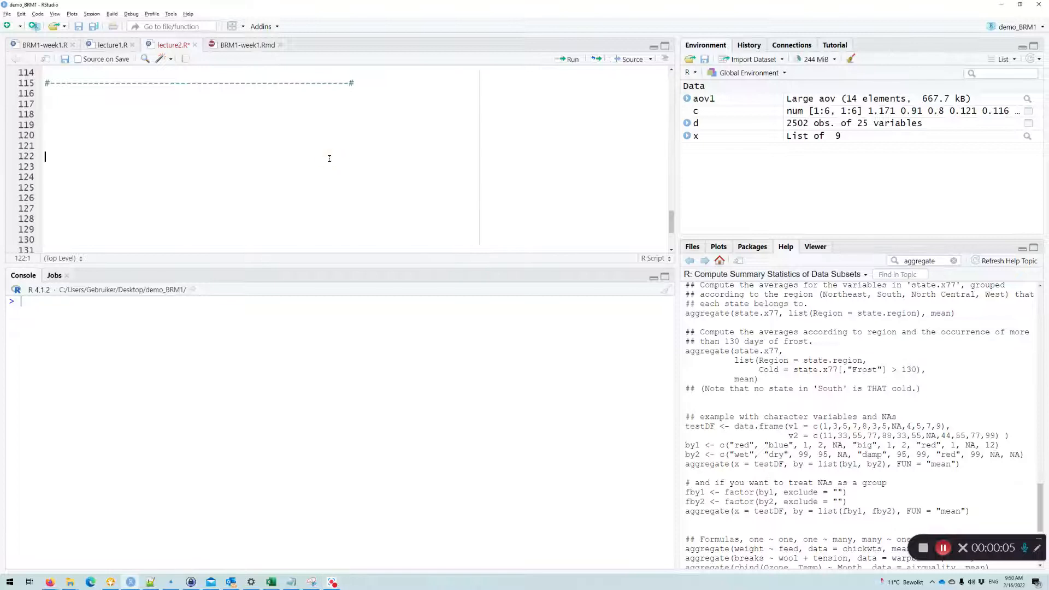
Write and run aggregate(X011 ~ X025R, data = d, mean), printing three group means of X011
type("aggregate(")
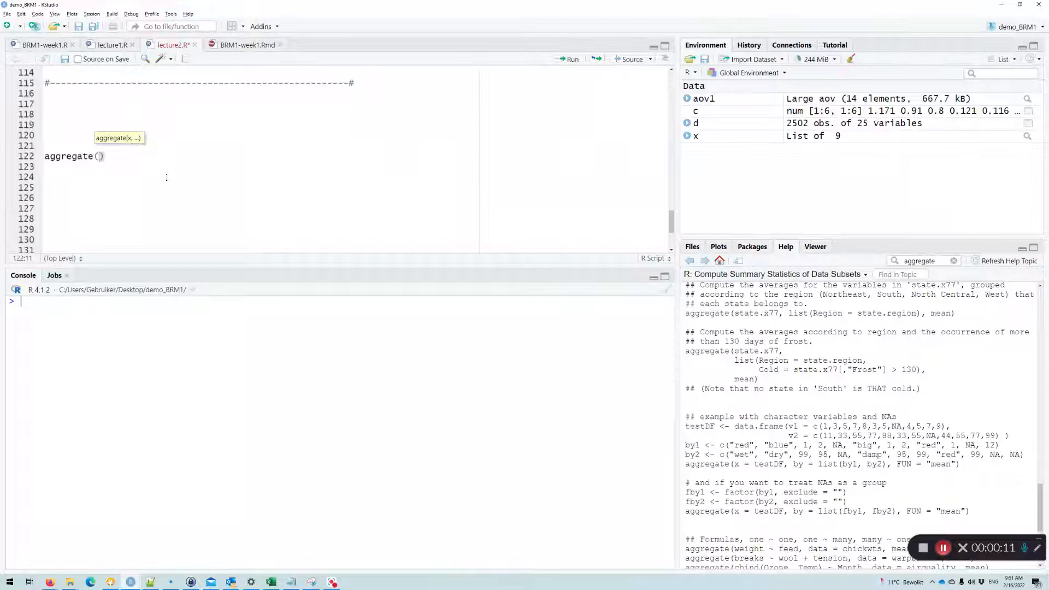
type("d")
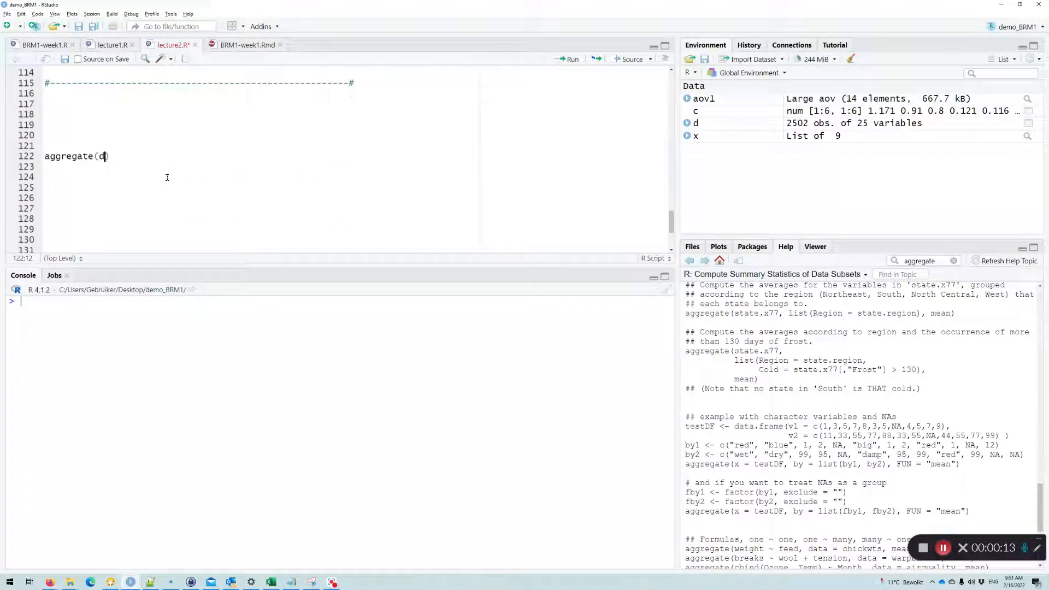
type("$X0")
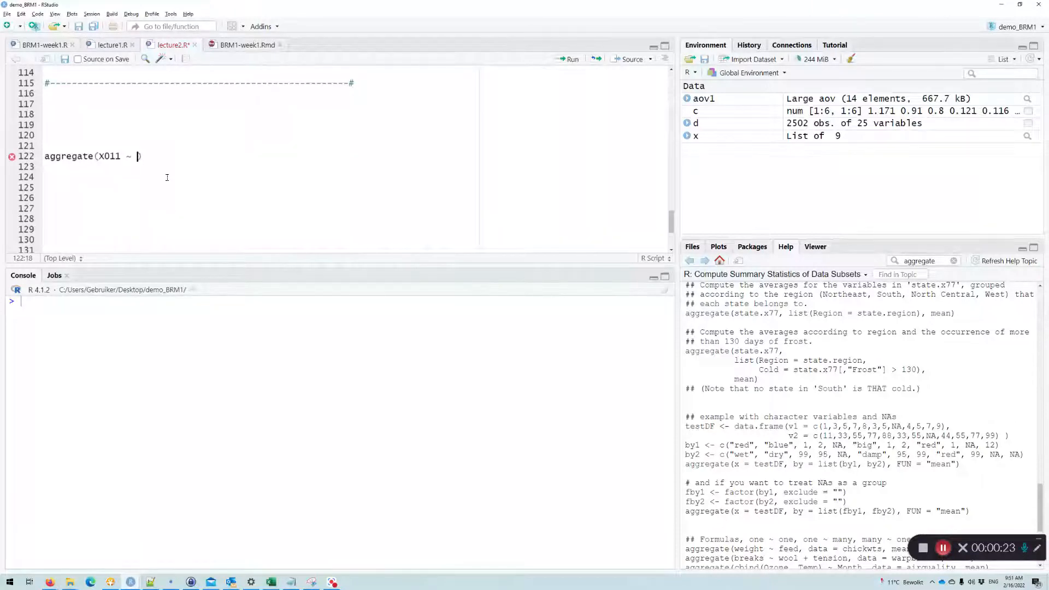
type("x")
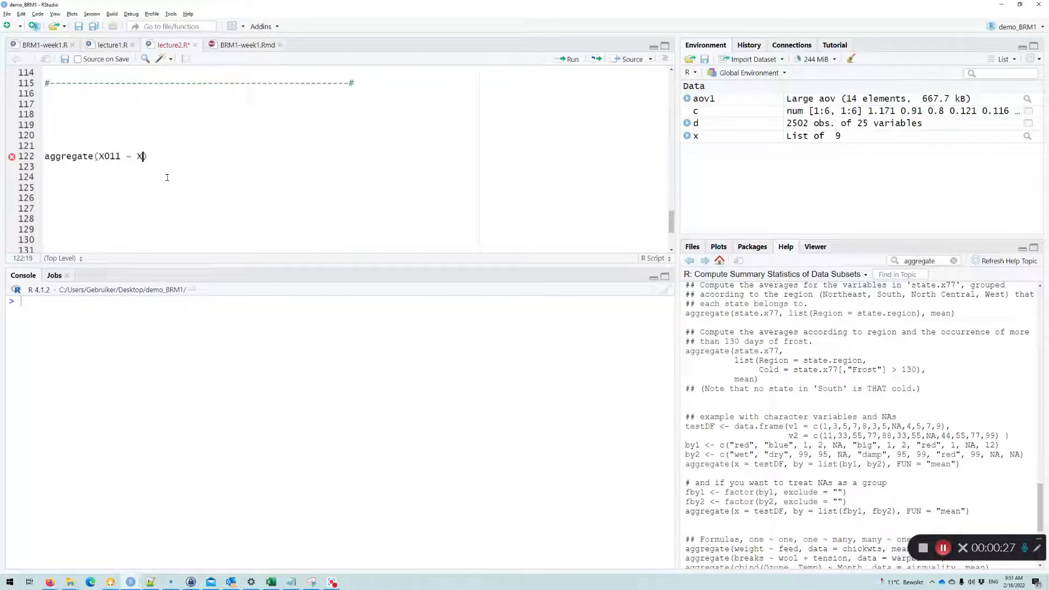
type("025R")
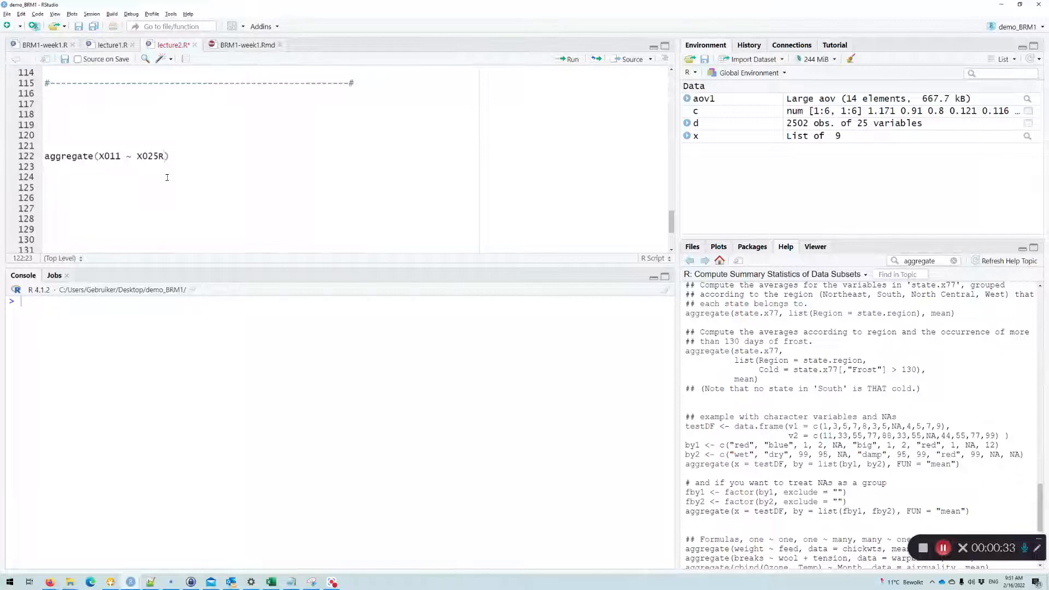
type(", data")
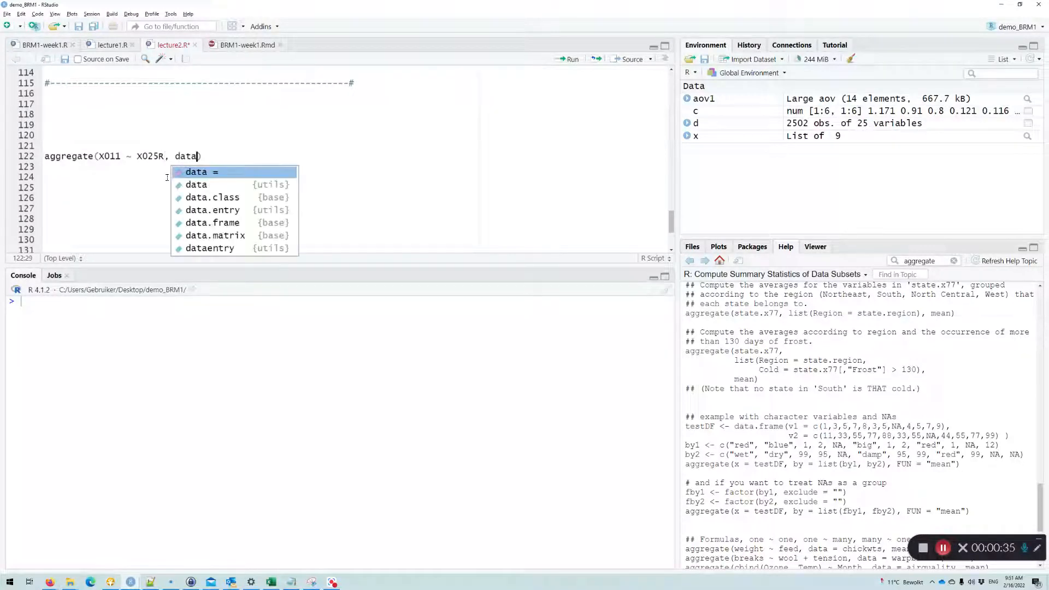
type("= d,")
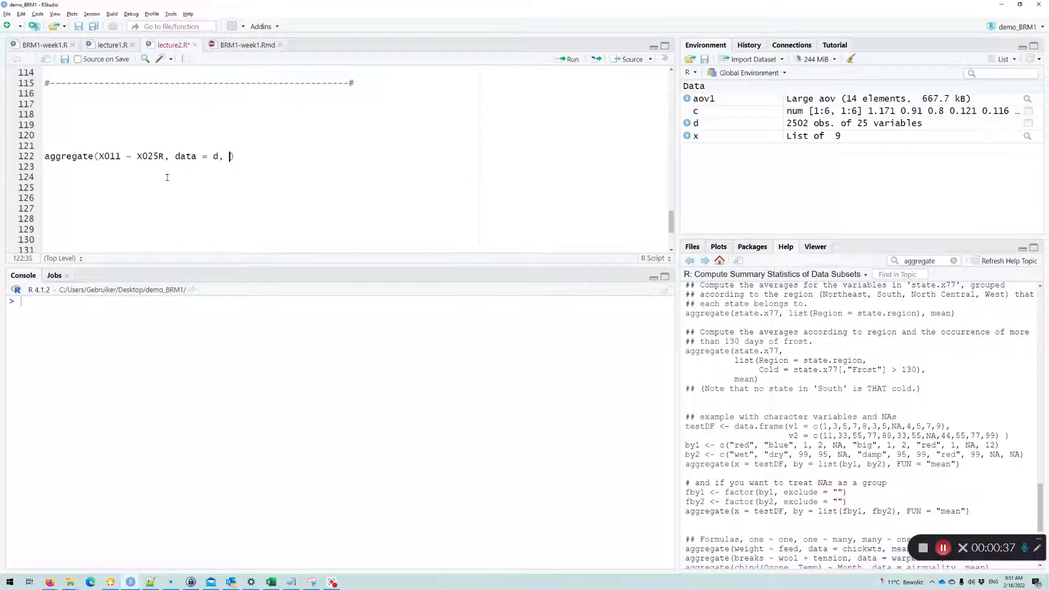
type("m")
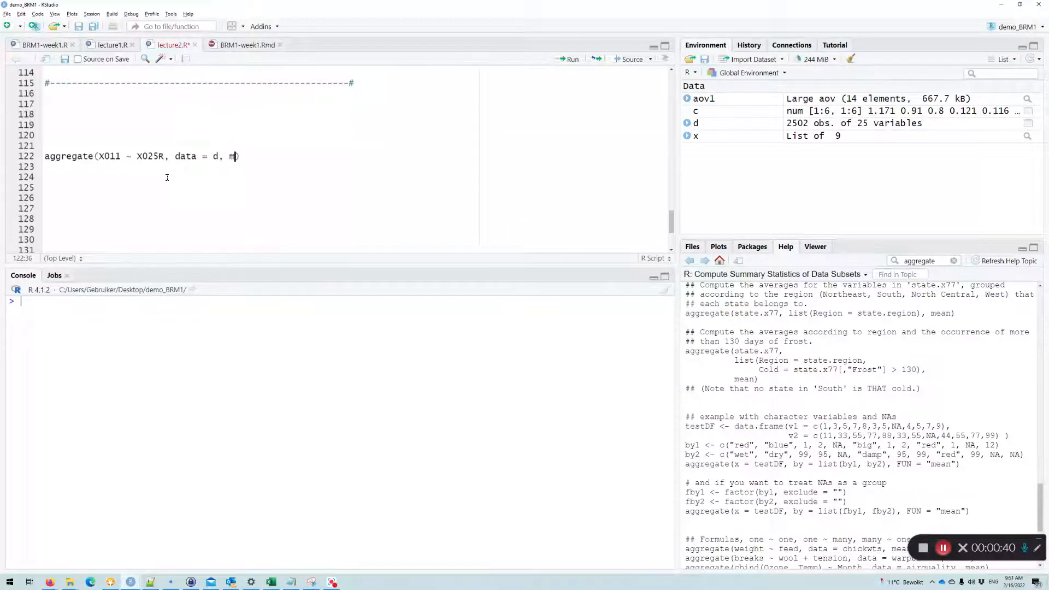
type("ean")
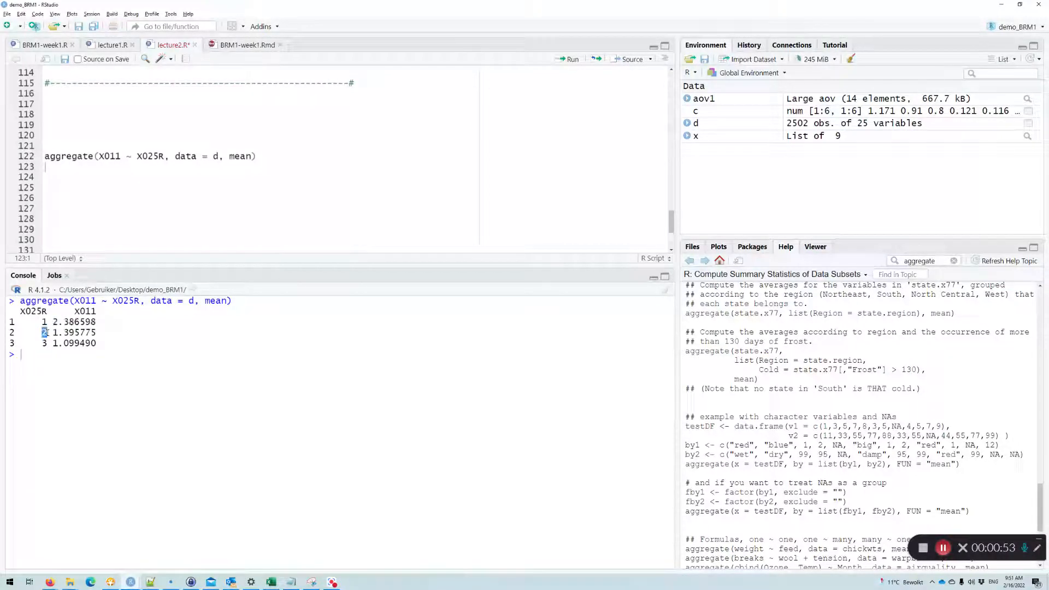
Replace mean with sd in the aggregate call and run it, highlighting the three group SDs
double_click(72, 332)
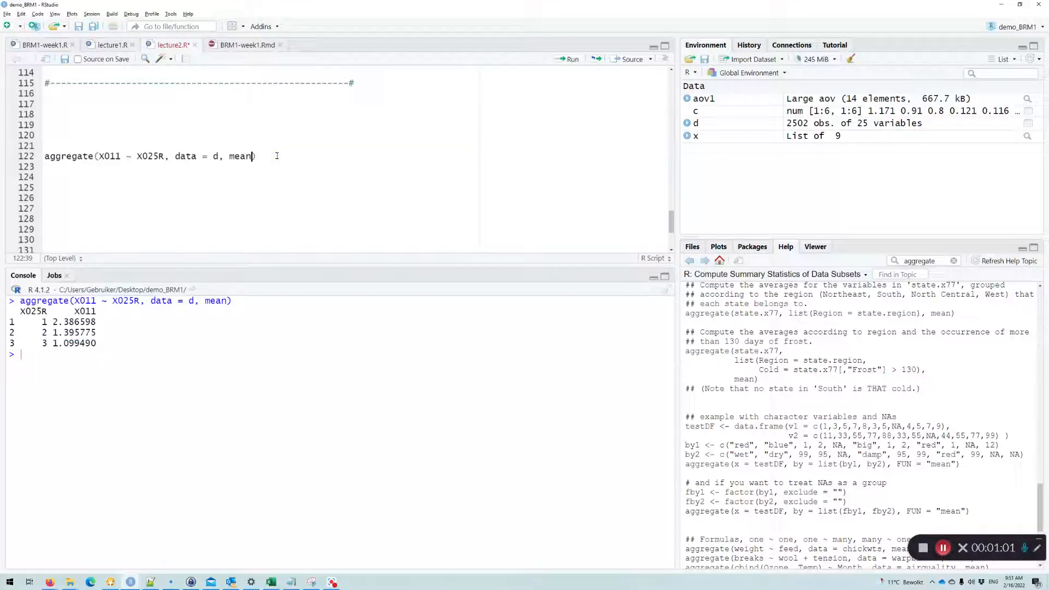
type("sd")
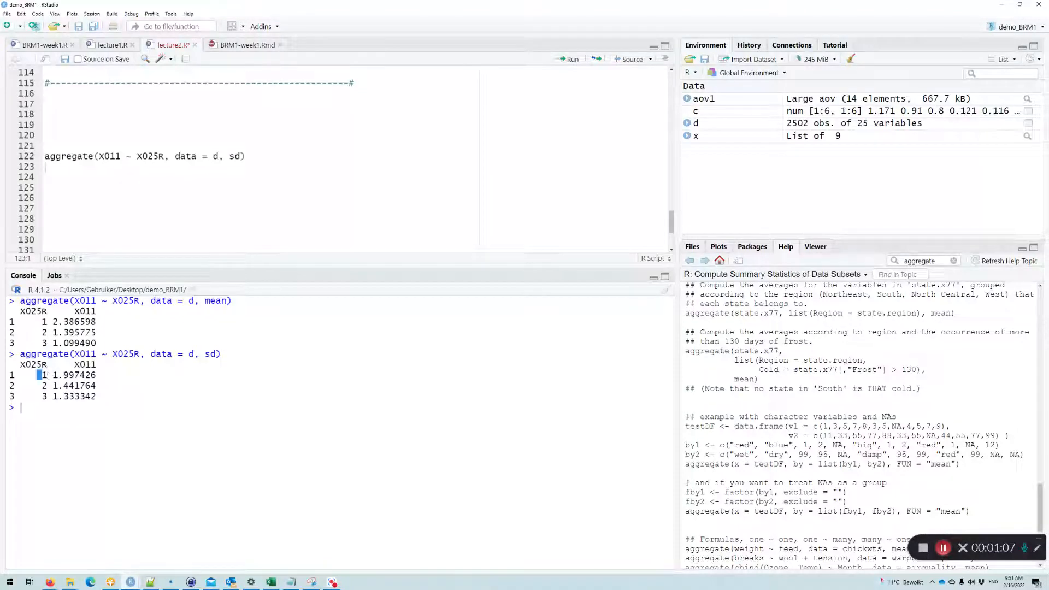
left_click_drag(38, 375, 97, 375)
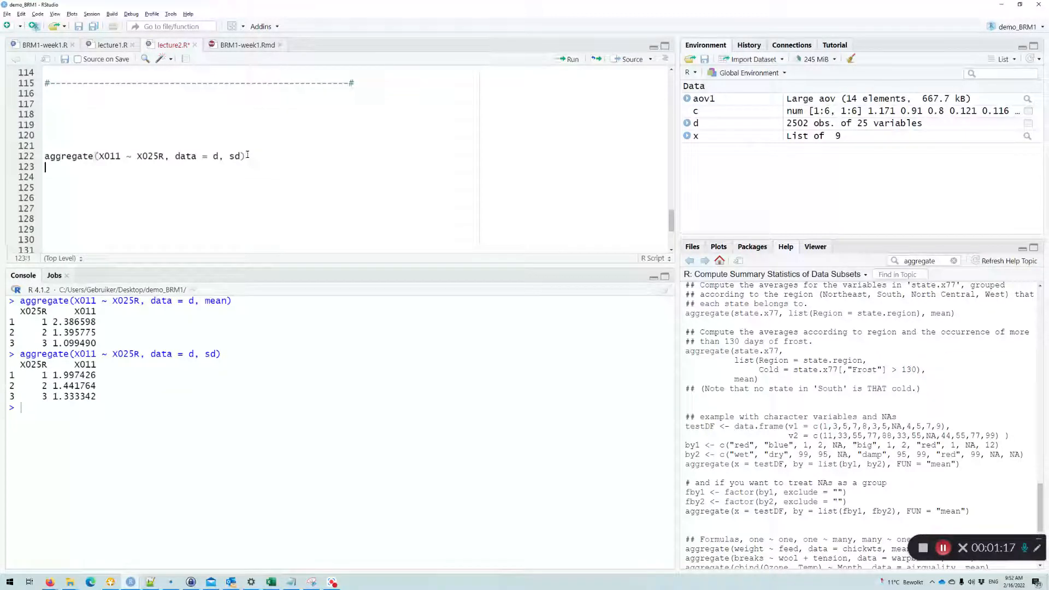
Write aggregate(X011, list(X025R, X047), data=d, mean) on line 123 and select it to run
type("aggrega")
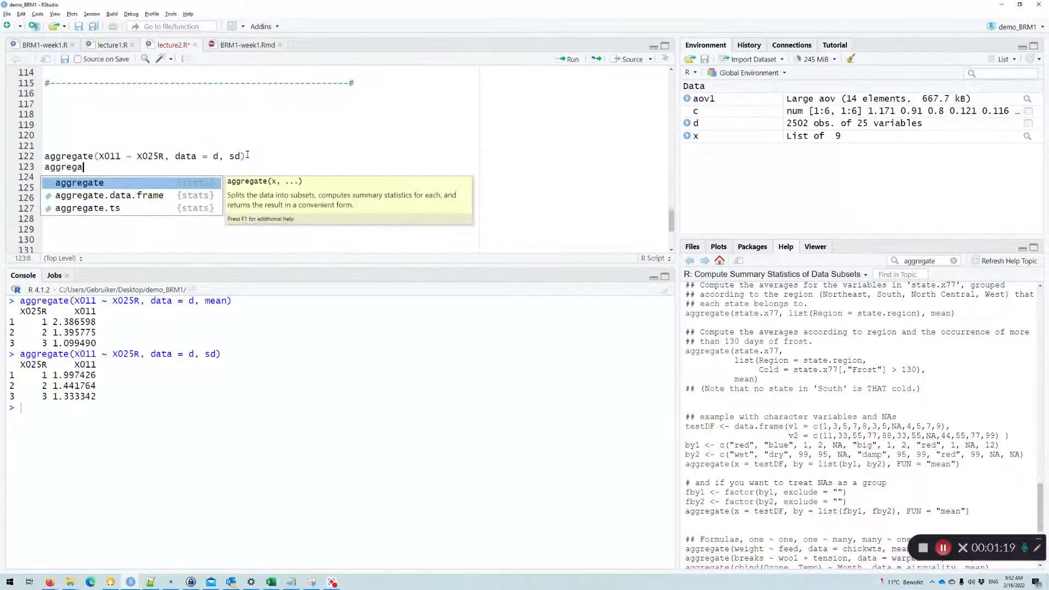
key("Tab")
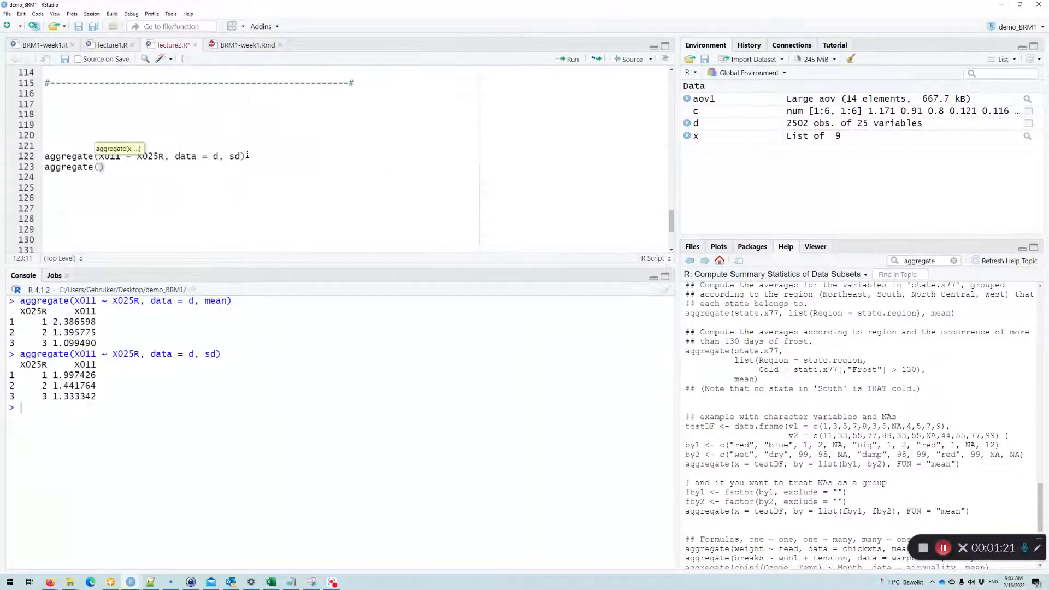
type("X011,")
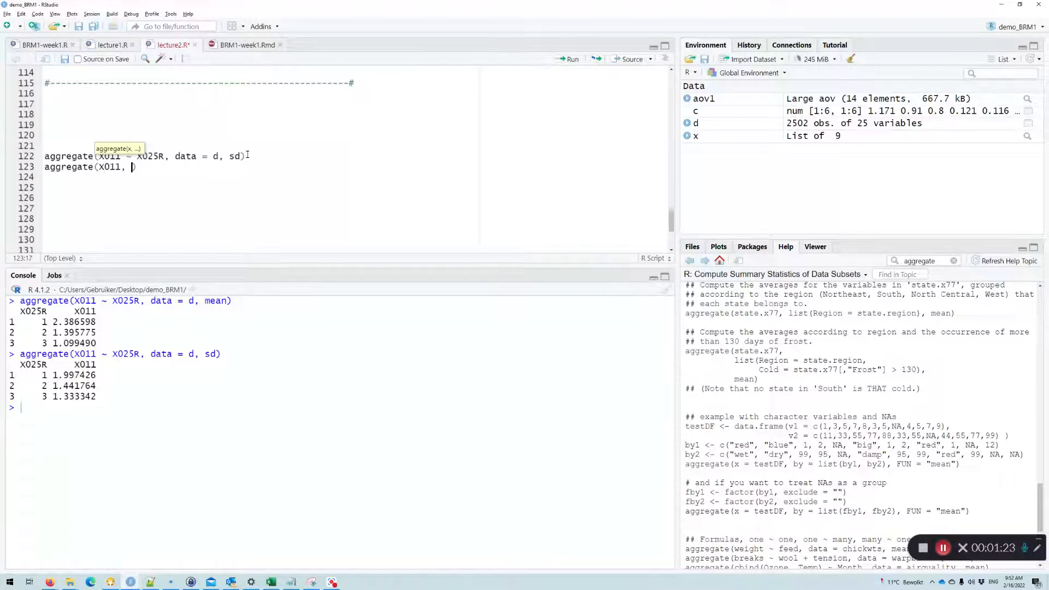
type("list(")
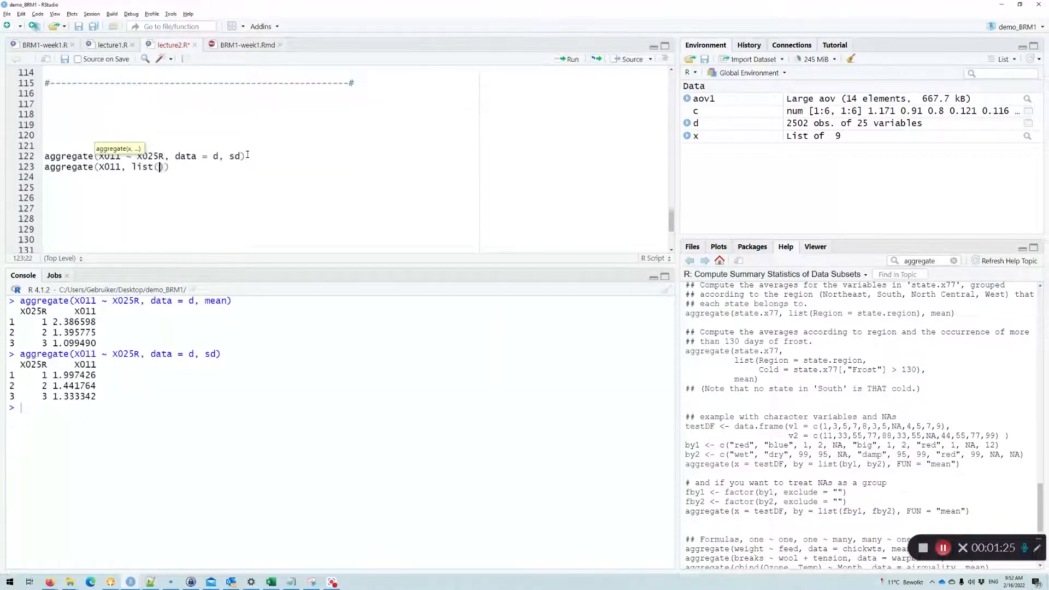
type("X025R,")
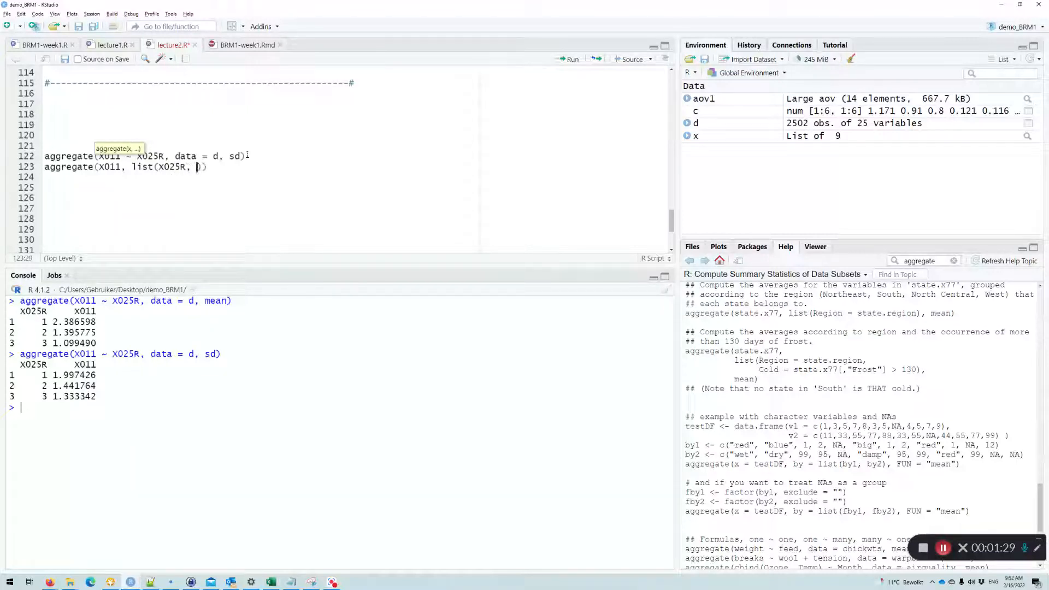
type("X00")
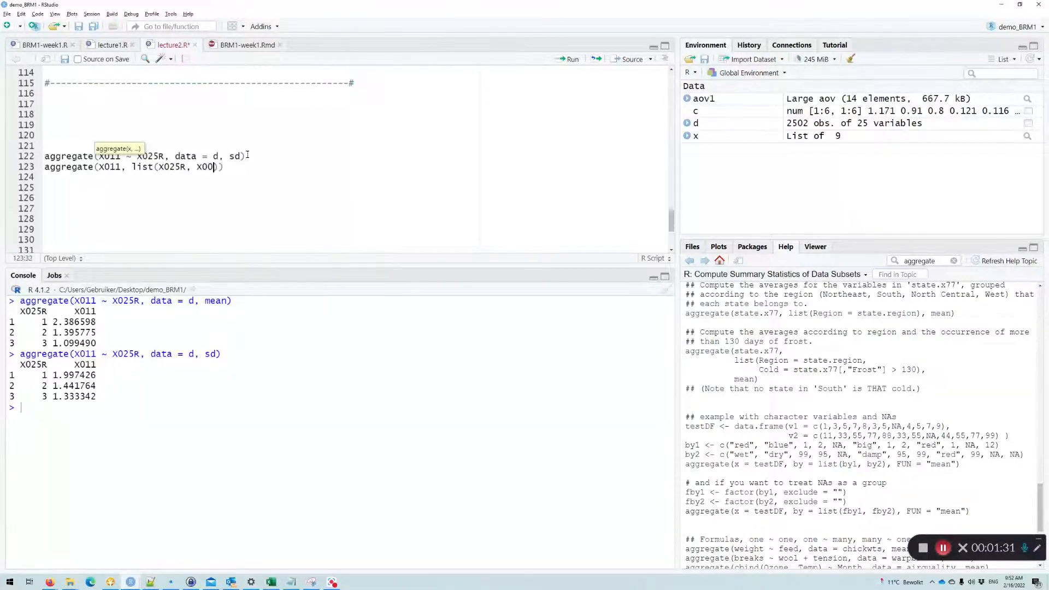
type("1")
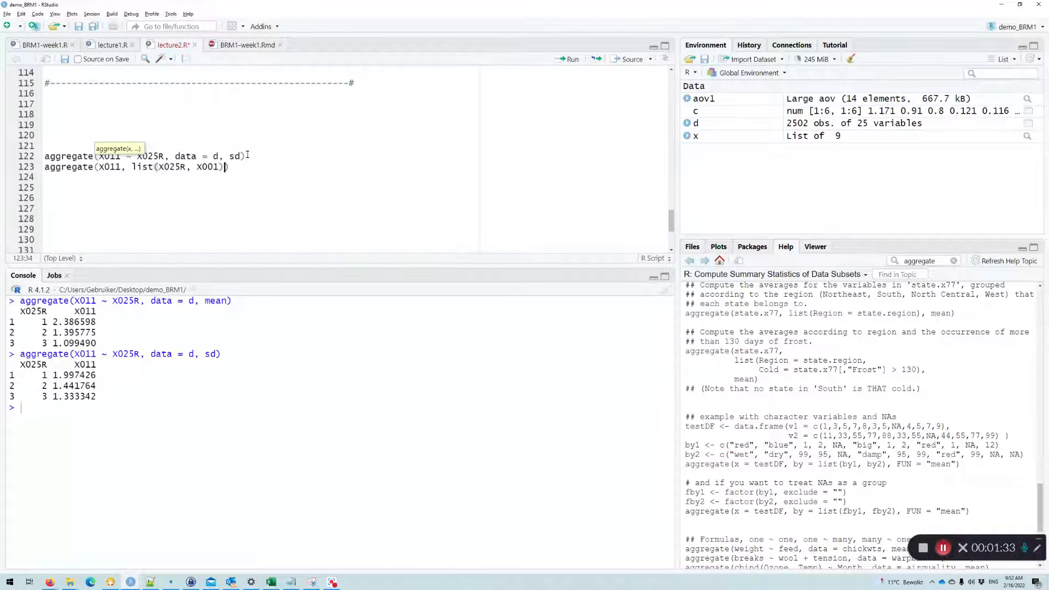
type(",")
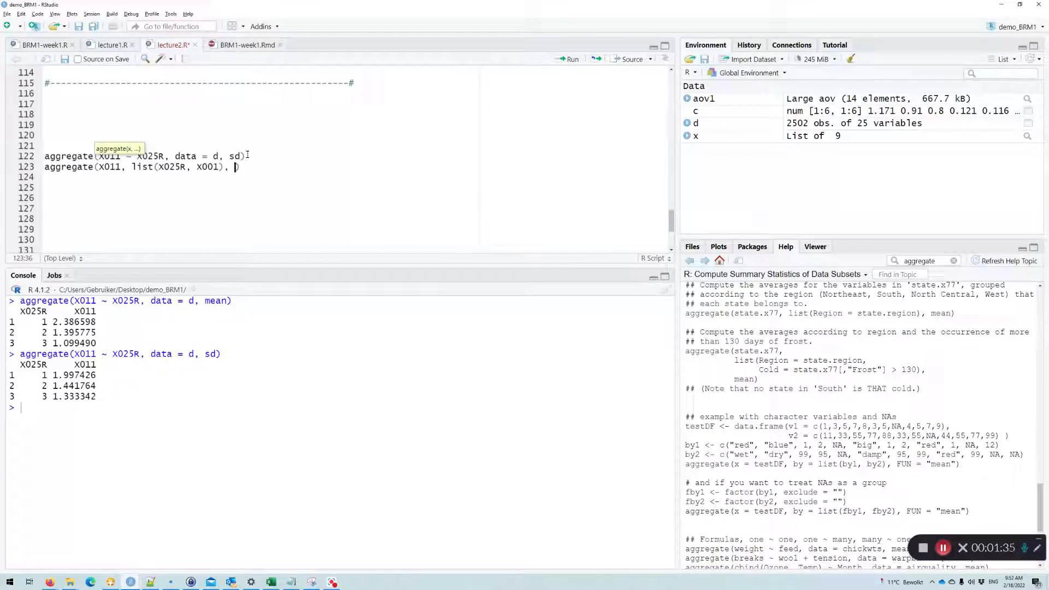
type("data)")
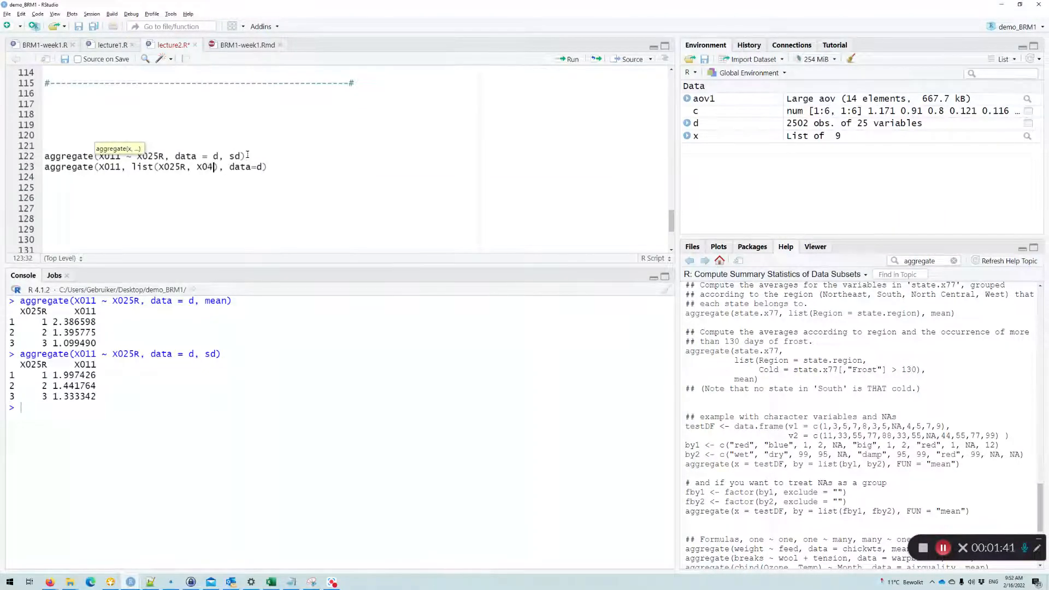
type("7")
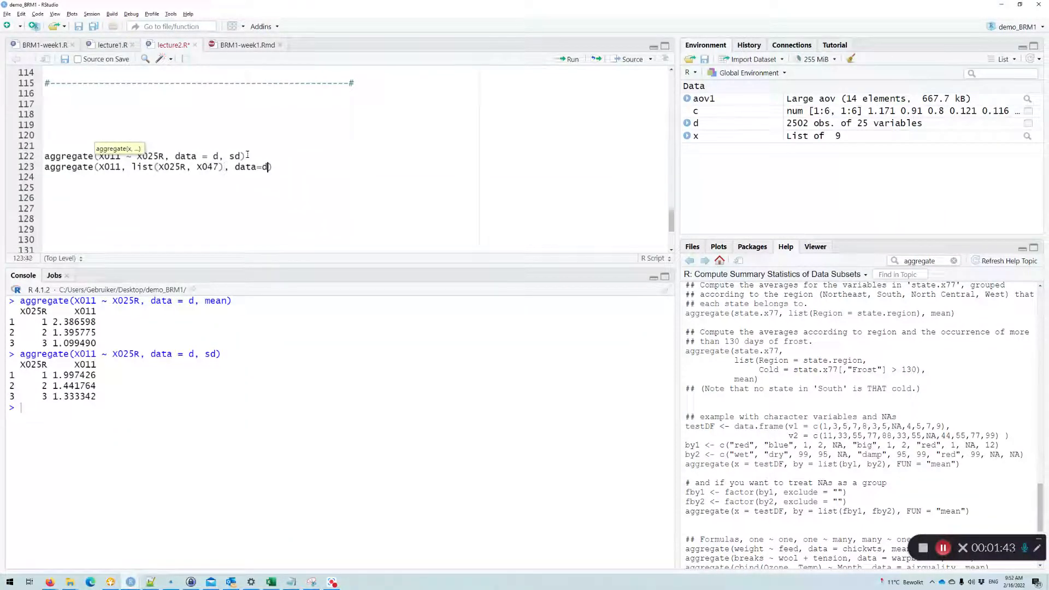
type(", mean")
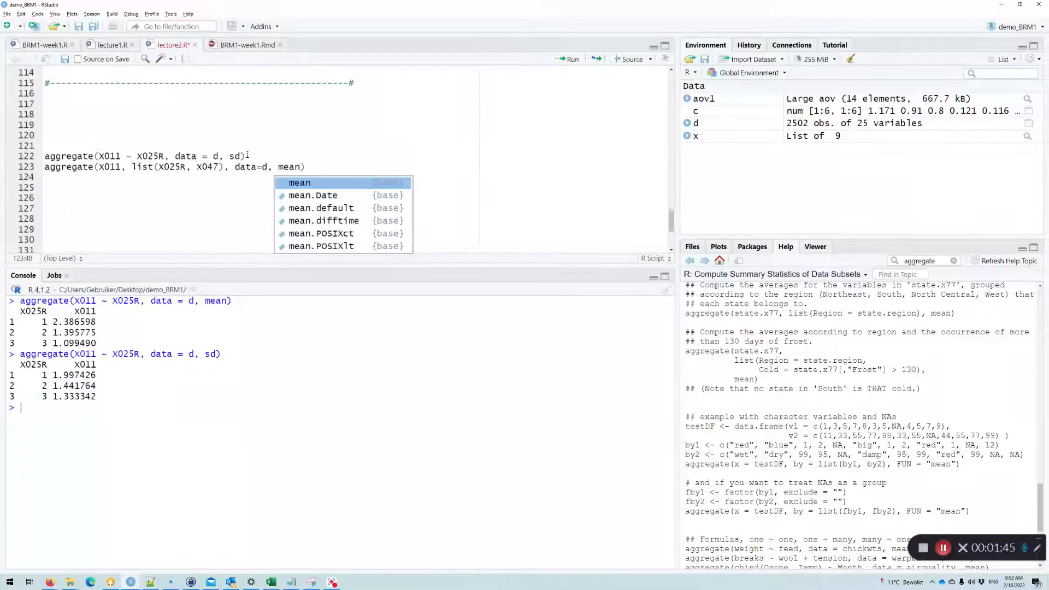
key("Escape")
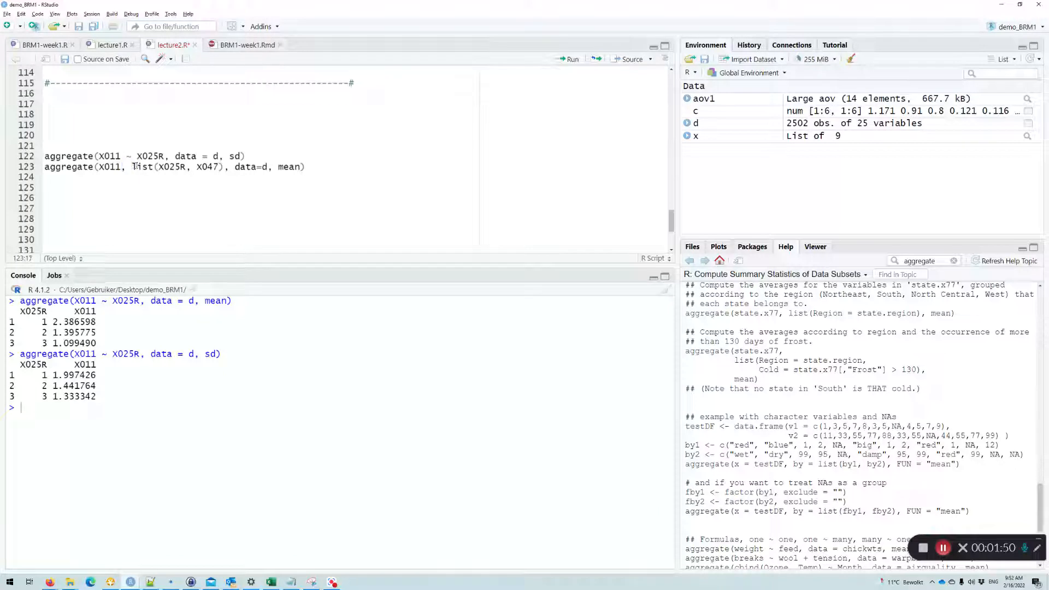
left_click_drag(131, 166, 226, 166)
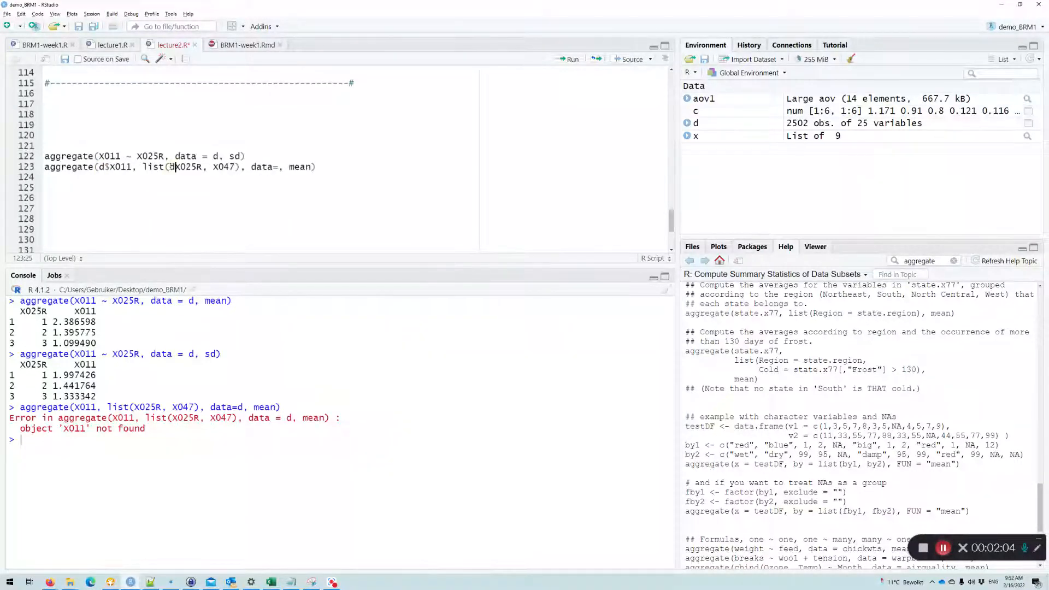
Prefix the columns with d$ and remove the data= argument so the two-factor aggregate runs
type("$")
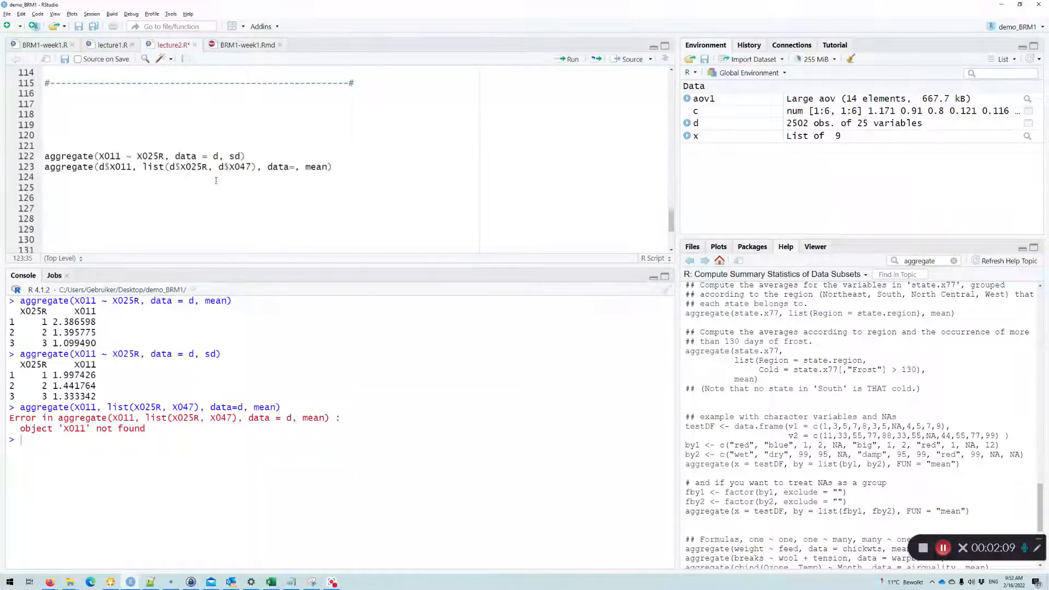
double_click(277, 166)
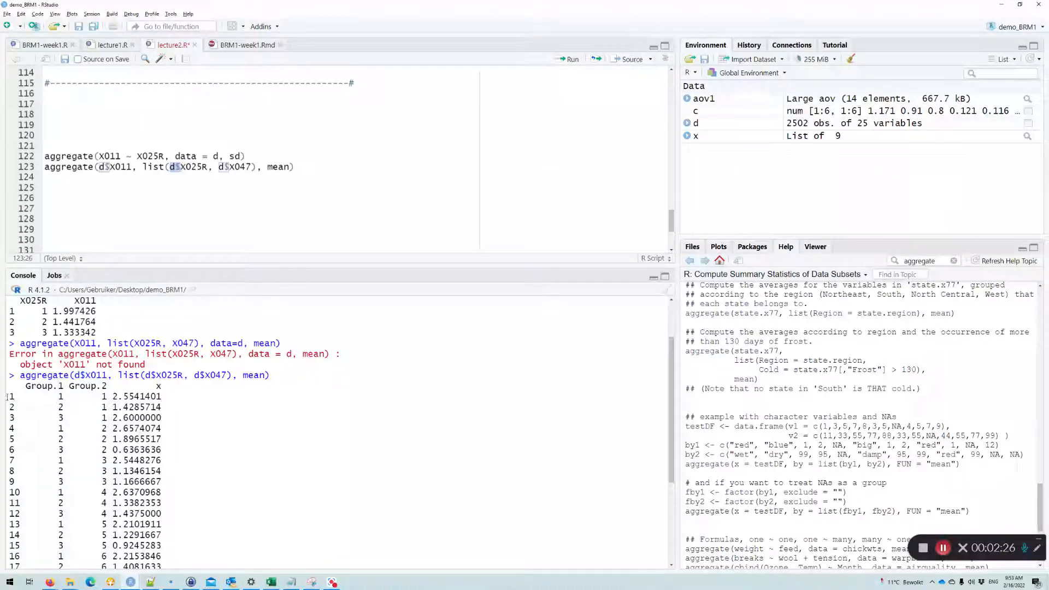
left_click(82, 418)
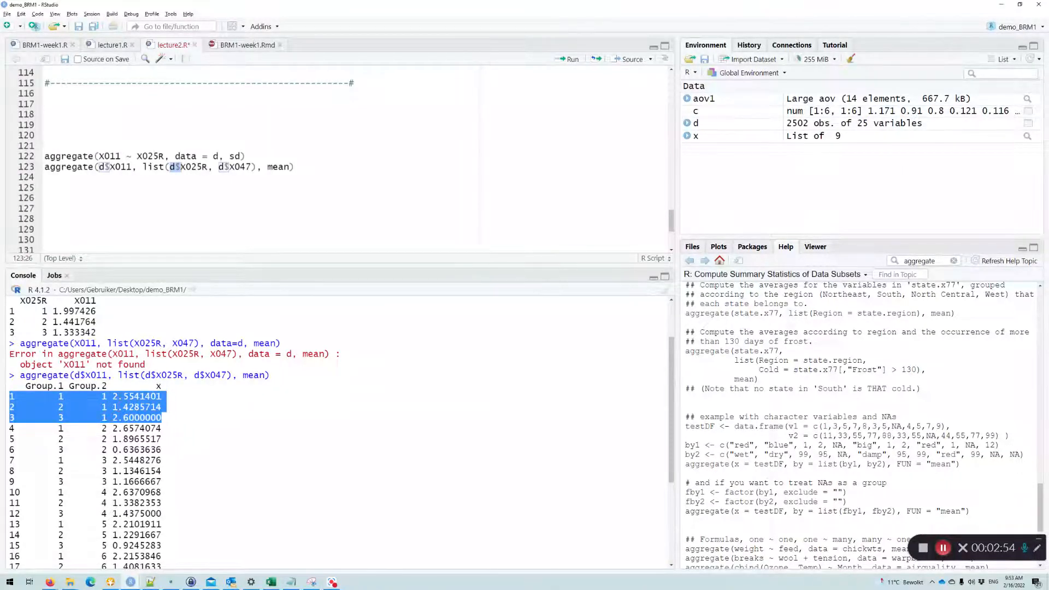
scroll("down", 3)
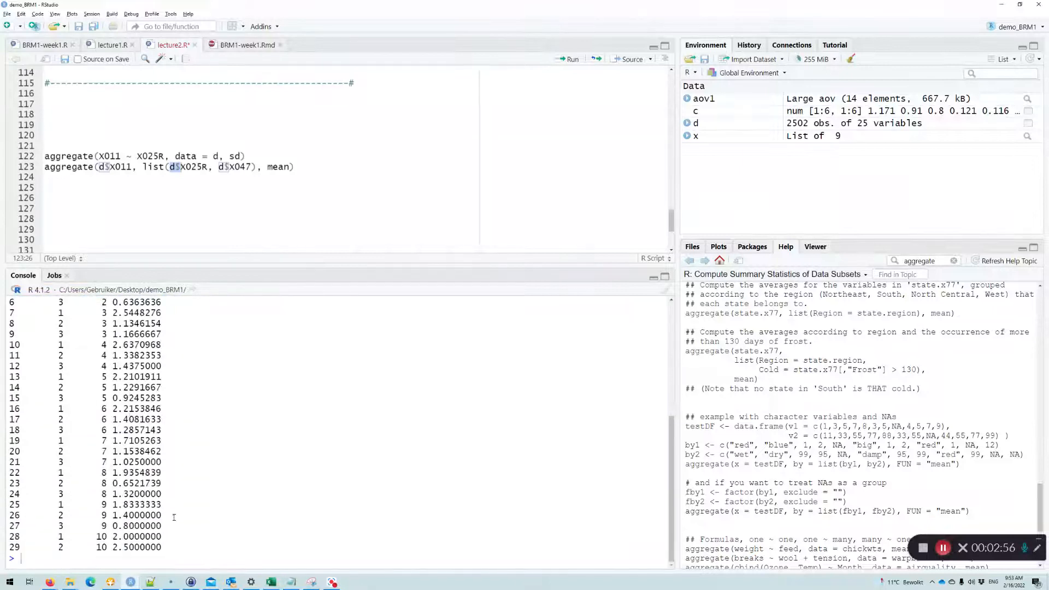
left_click_drag(29, 536, 160, 546)
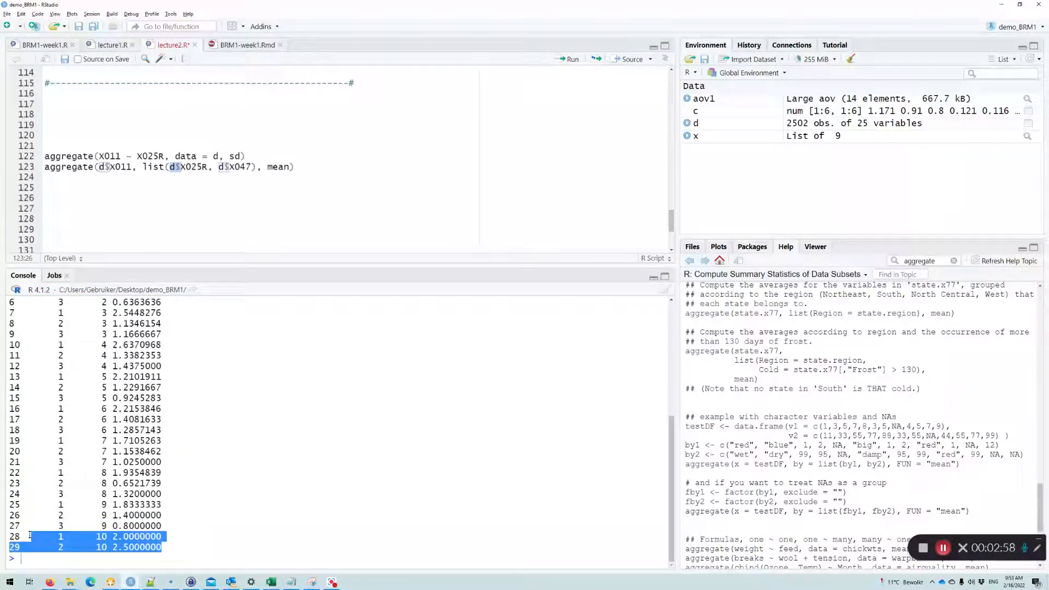